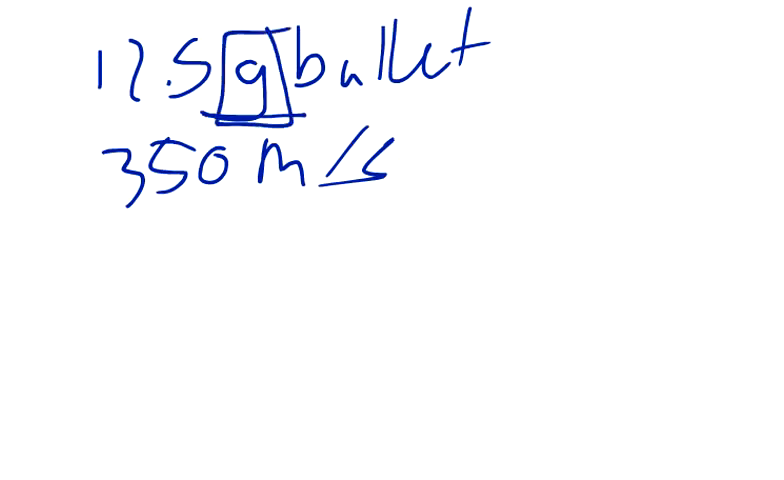
{"action": "type", "text": "0.017"}
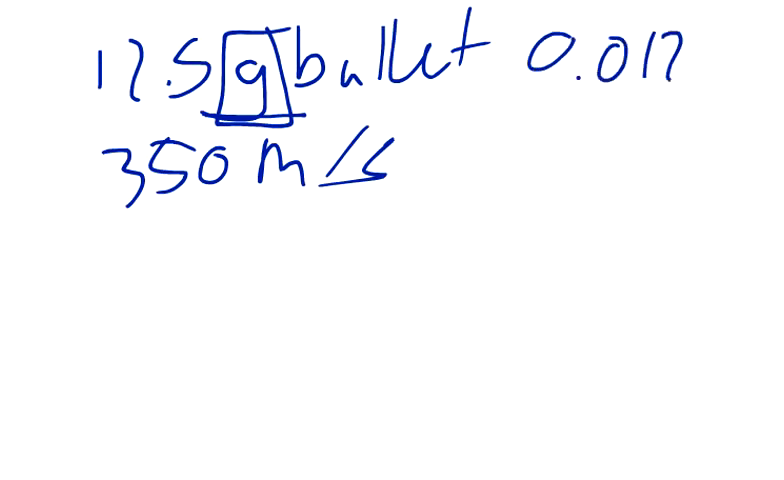